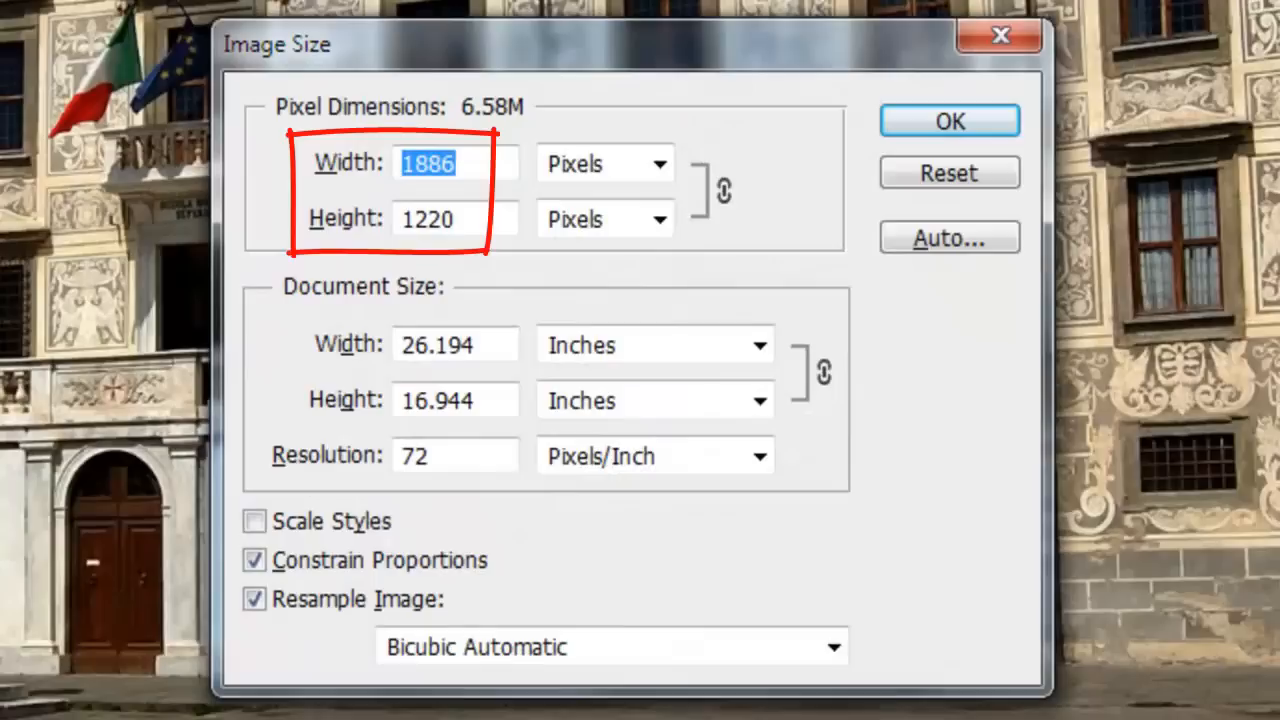
Check the piazza background measures 1886 by 1220 pixels in Image Size
left_click(948, 120)
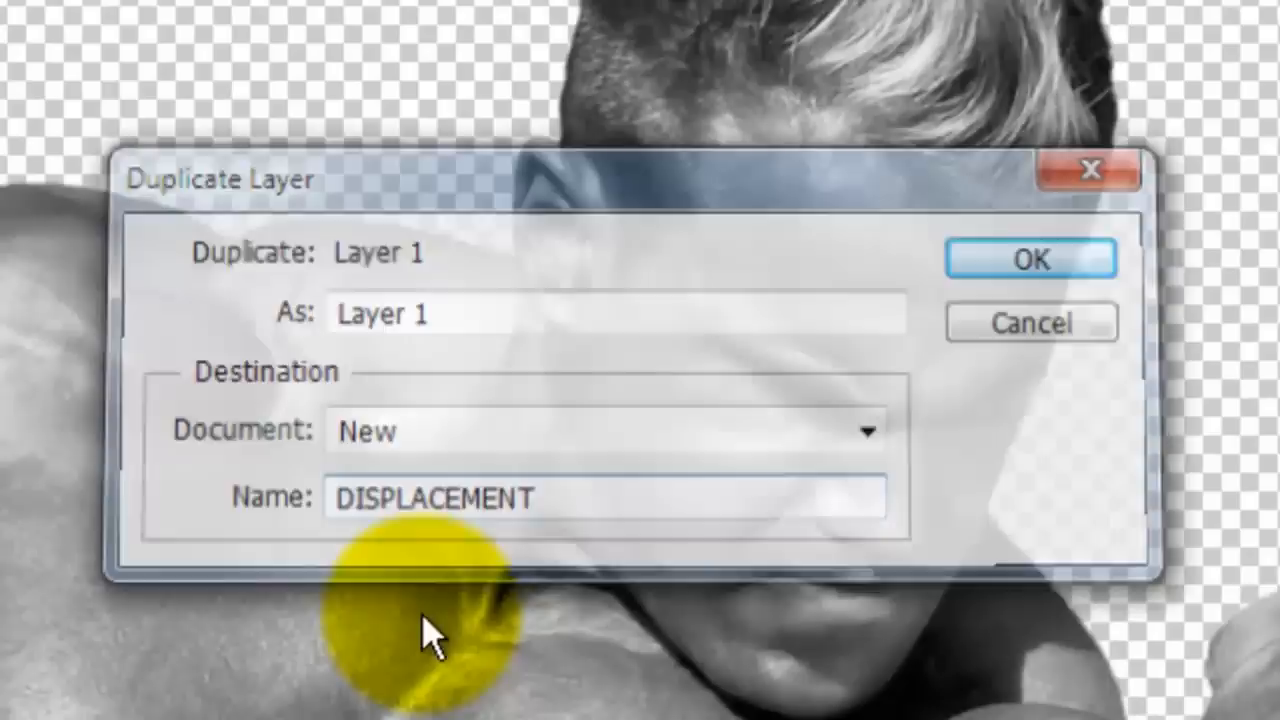
Duplicate the figure layer into a new document named DISPLACEMENT
left_click(1030, 260)
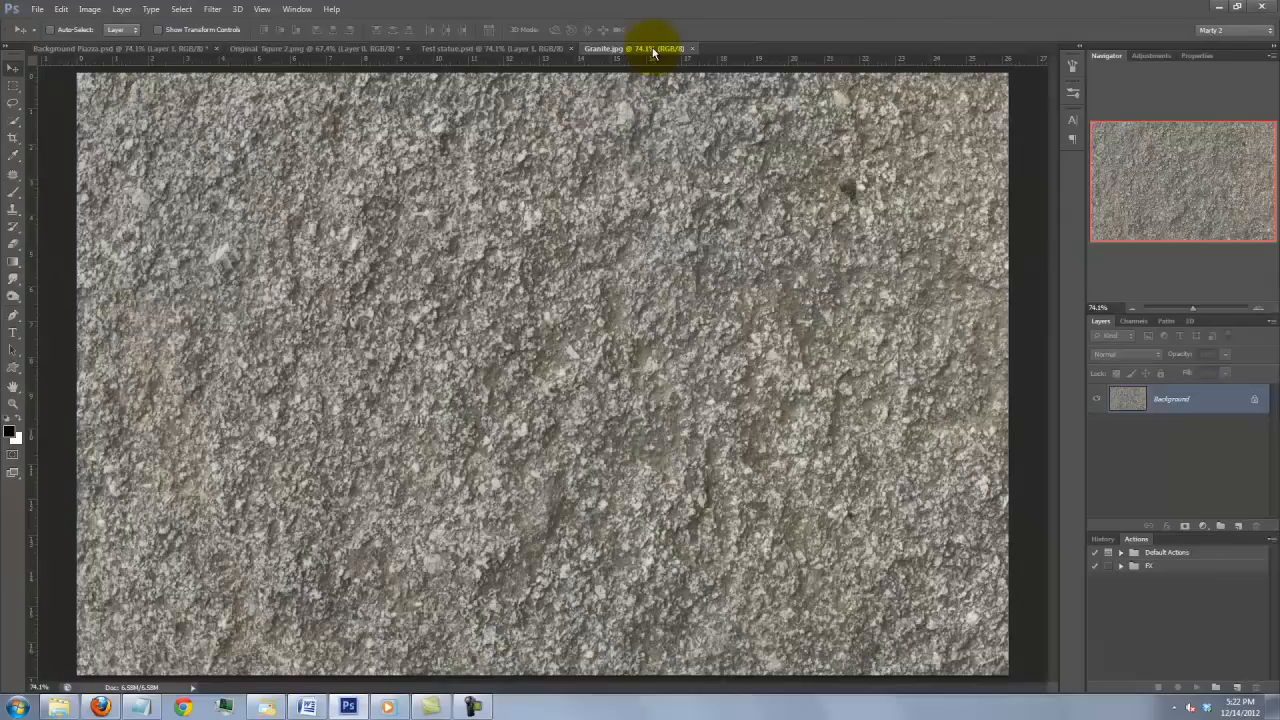
Bring the granite texture in as a new layer in the Background Piazza document
left_click(70, 48)
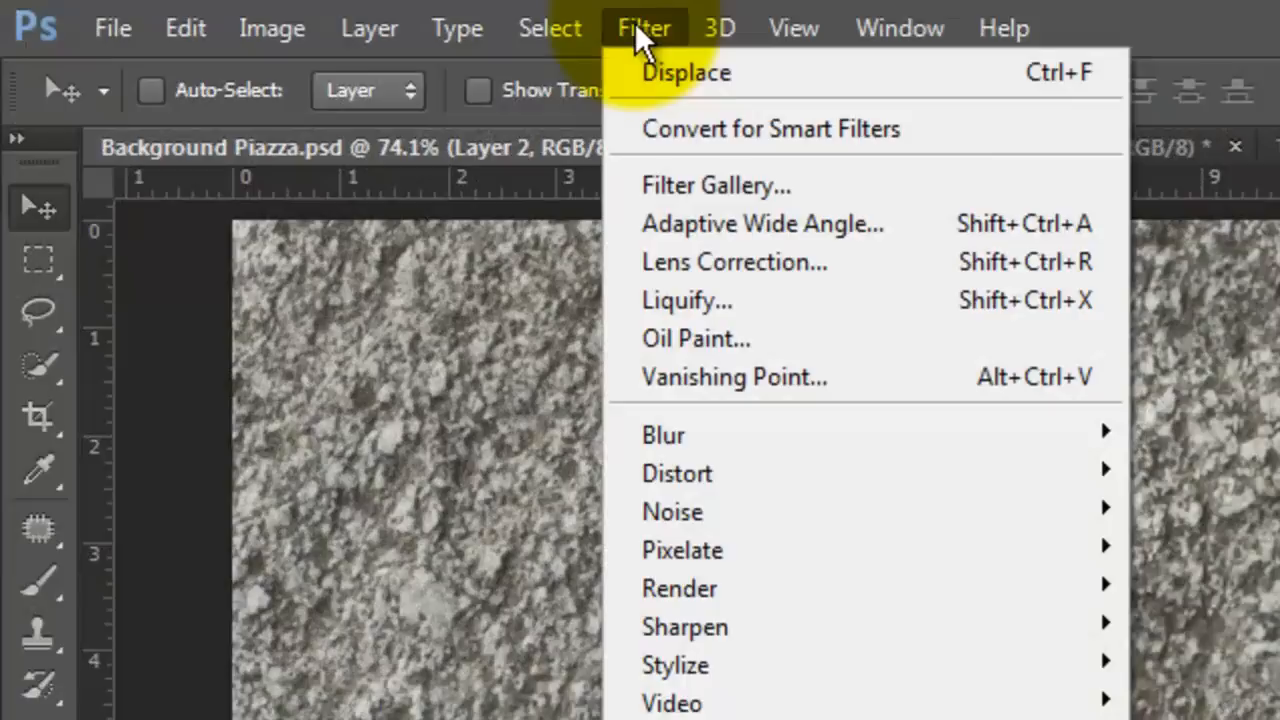
Displace the stone texture with scale 5 using the DISPLACEMENT file
left_click(686, 72)
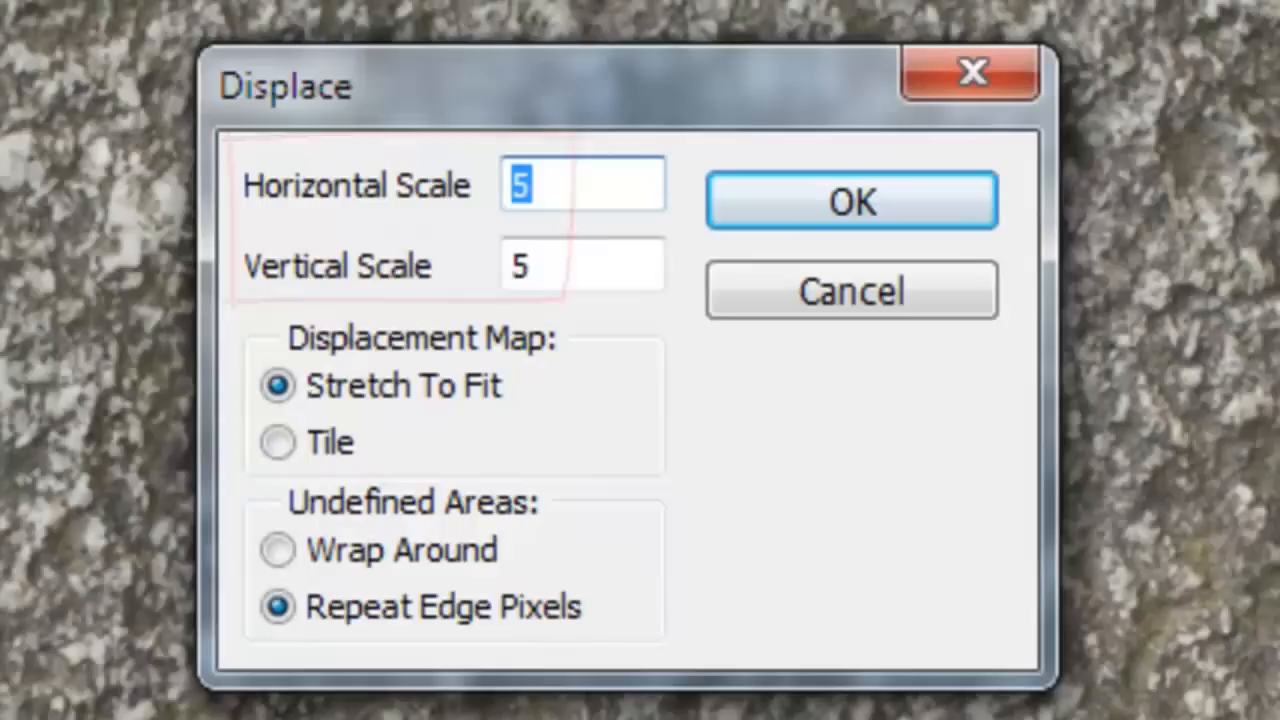
left_click(852, 200)
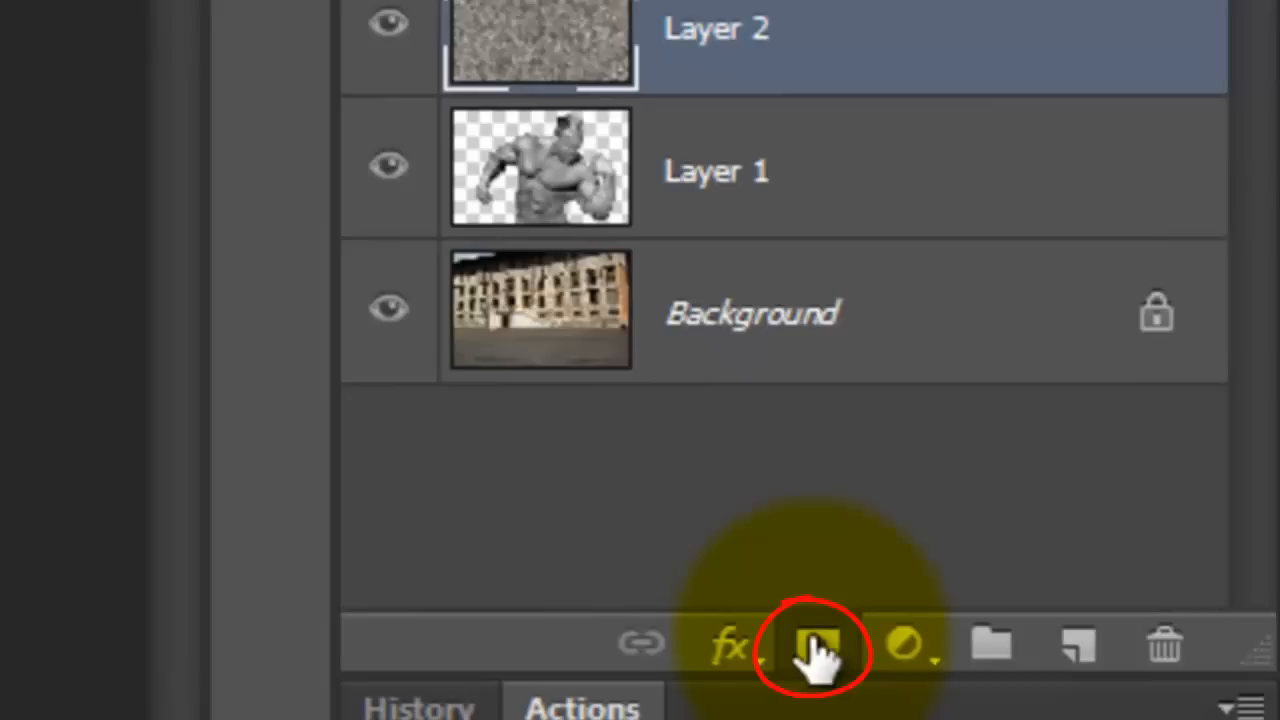
Mask the stone texture layer to Layer 1's figure silhouette
left_click(820, 644)
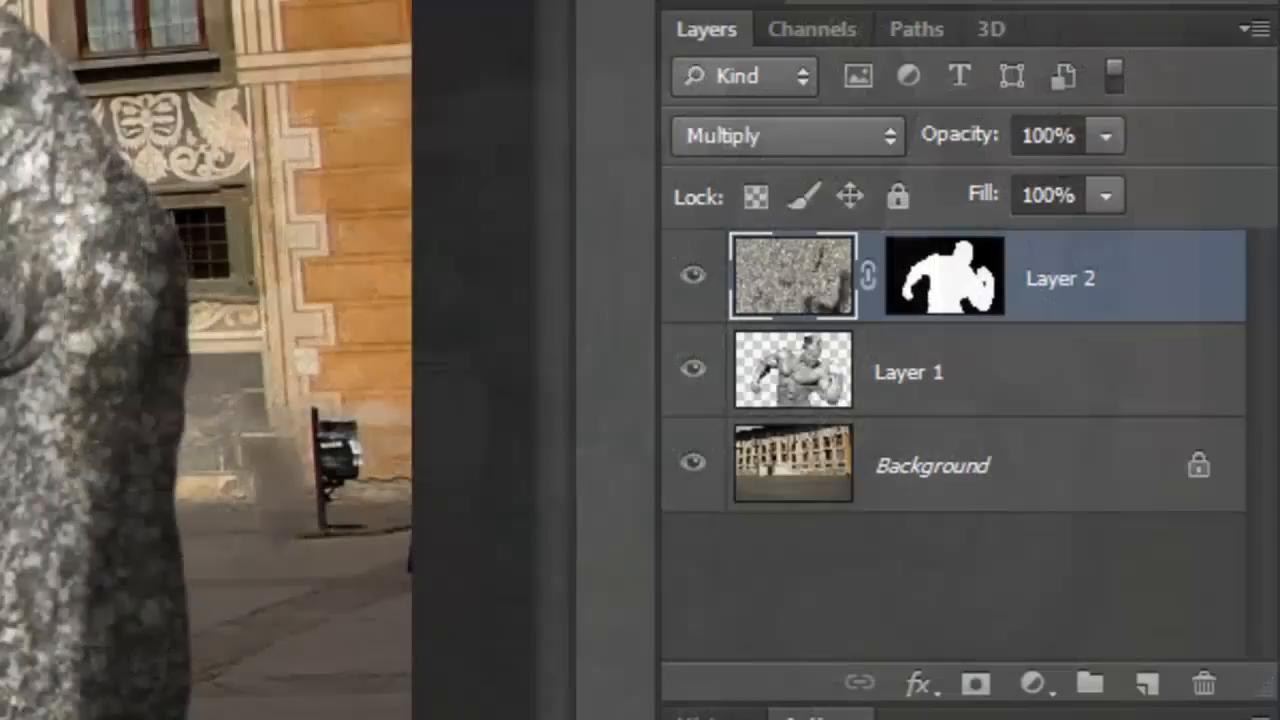
Duplicate the Background layer and Gaussian-blur the copy by about 3.5 pixels
left_click(556, 24)
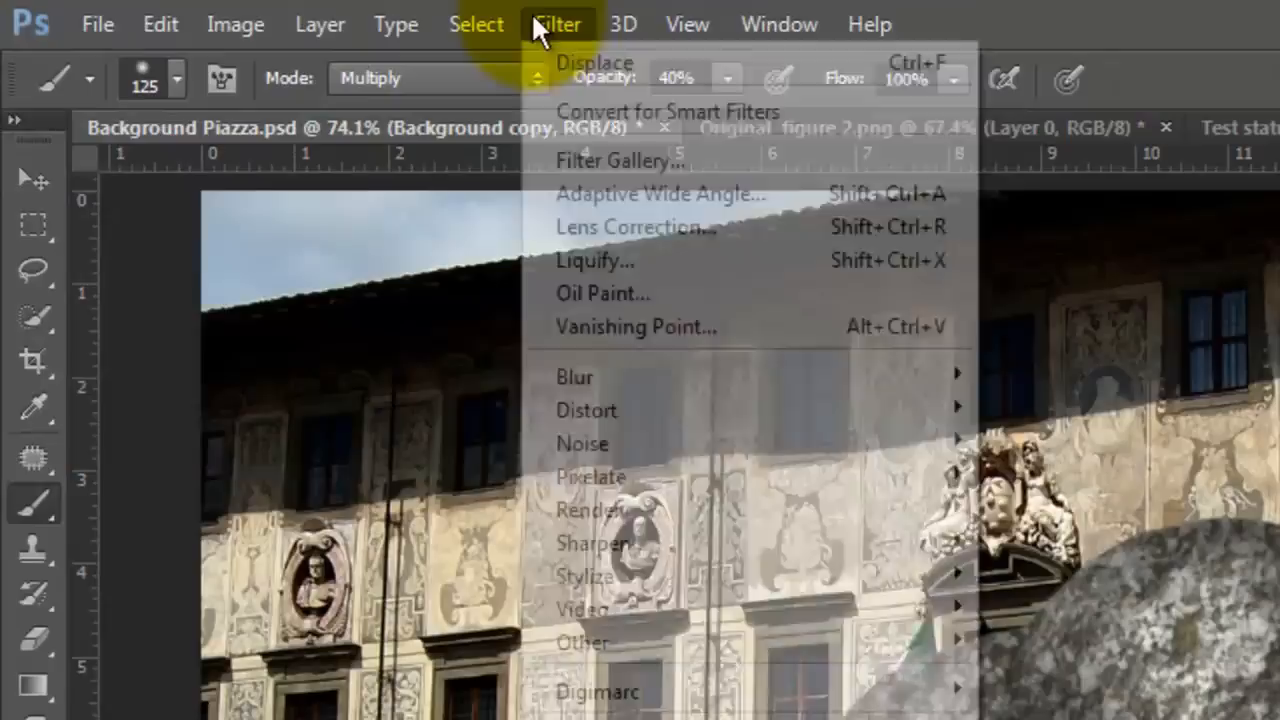
left_click(576, 376)
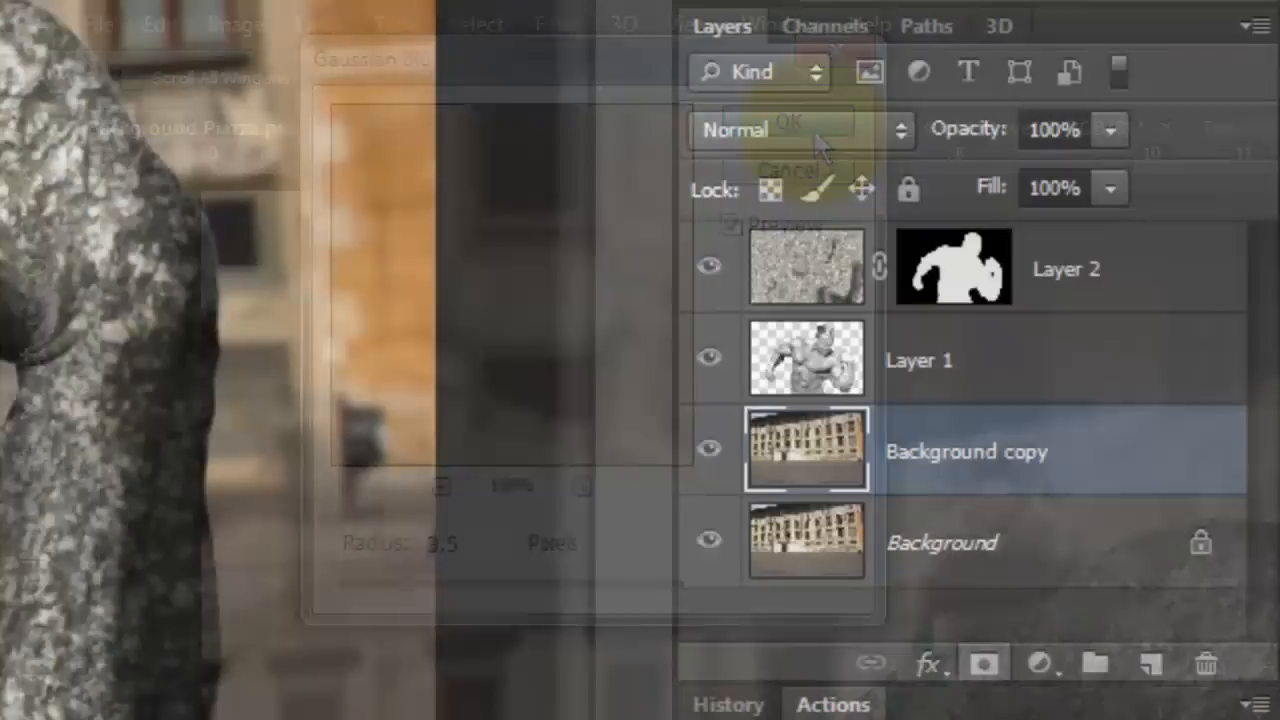
left_click(110, 240)
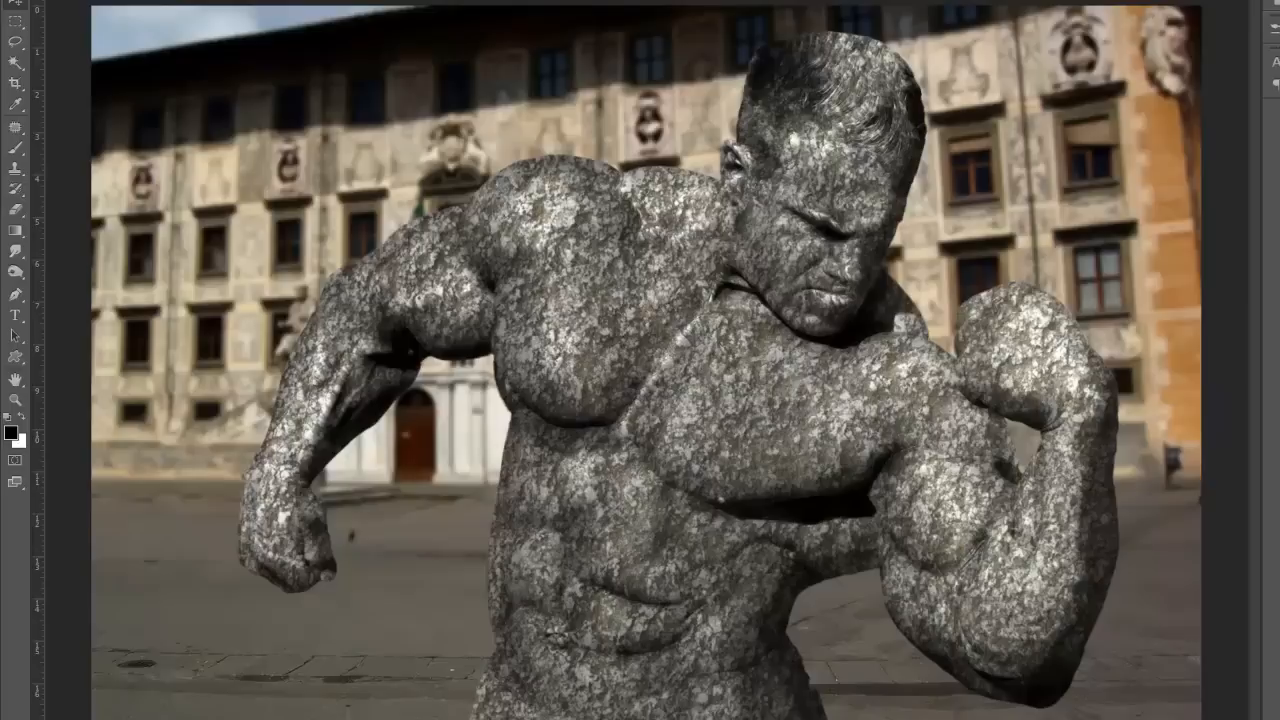
Select Layer 1 together with Layer 2 in the Layers panel
left_click(790, 374)
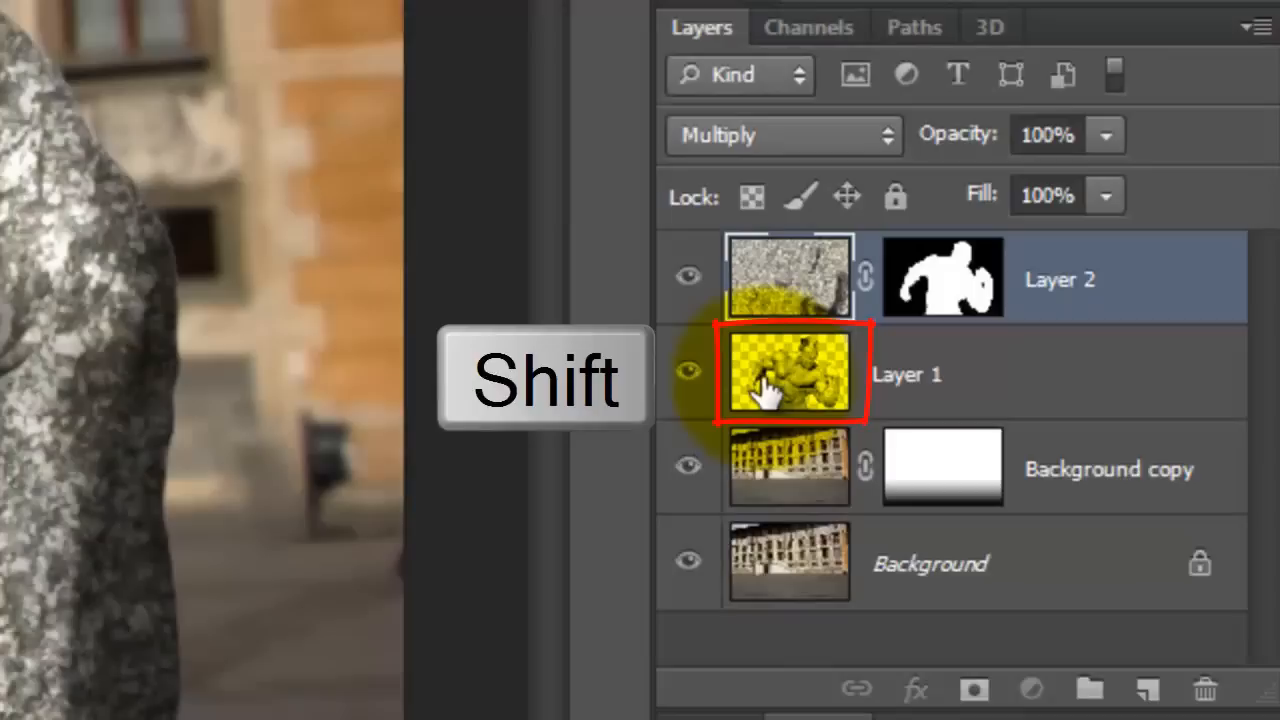